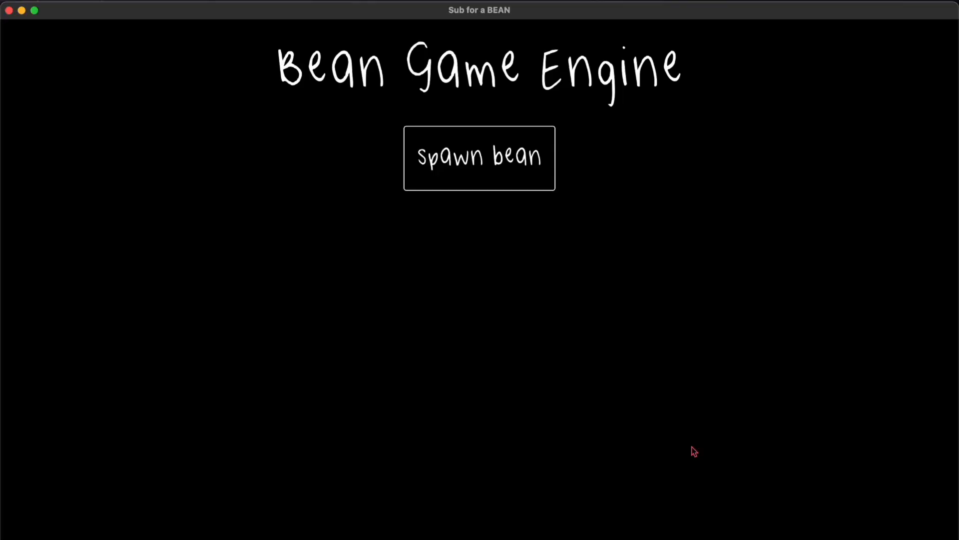
pyautogui.moveTo(481, 174)
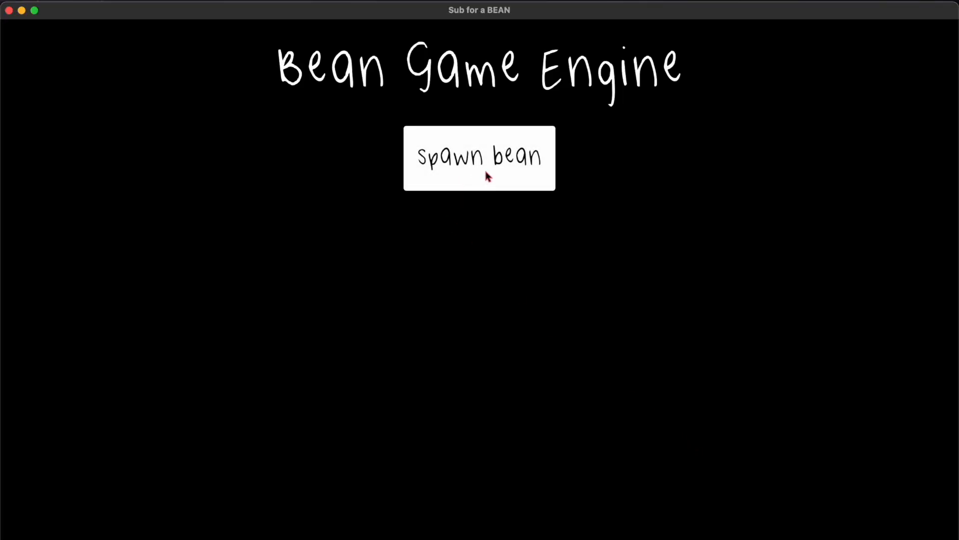
# Spawn two more batches of colourful capsule beans into the crowded pile
pyautogui.click(478, 157)
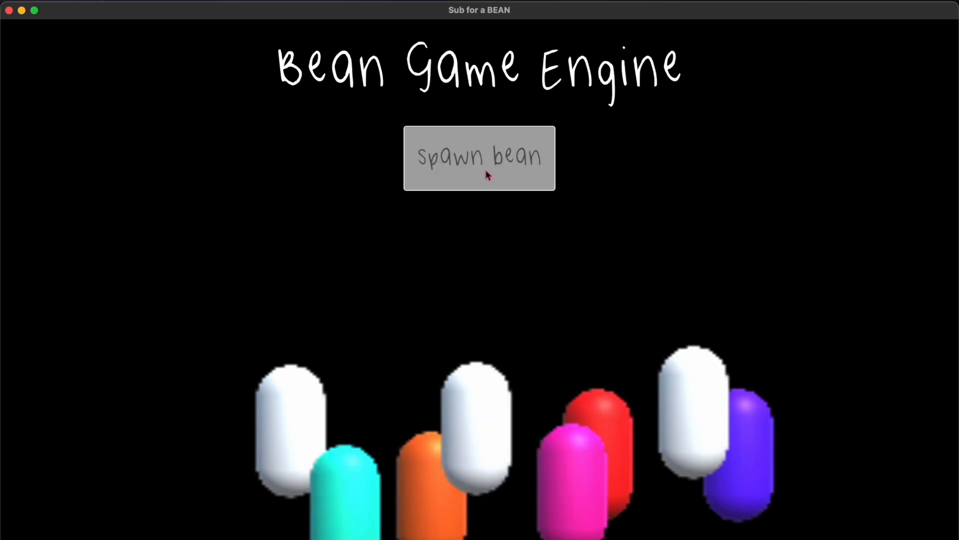
pyautogui.click(478, 156)
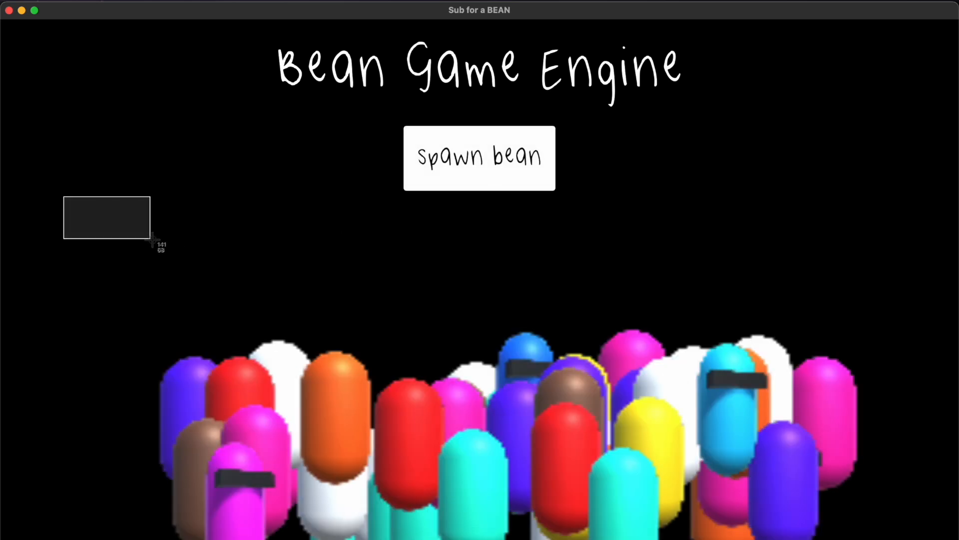